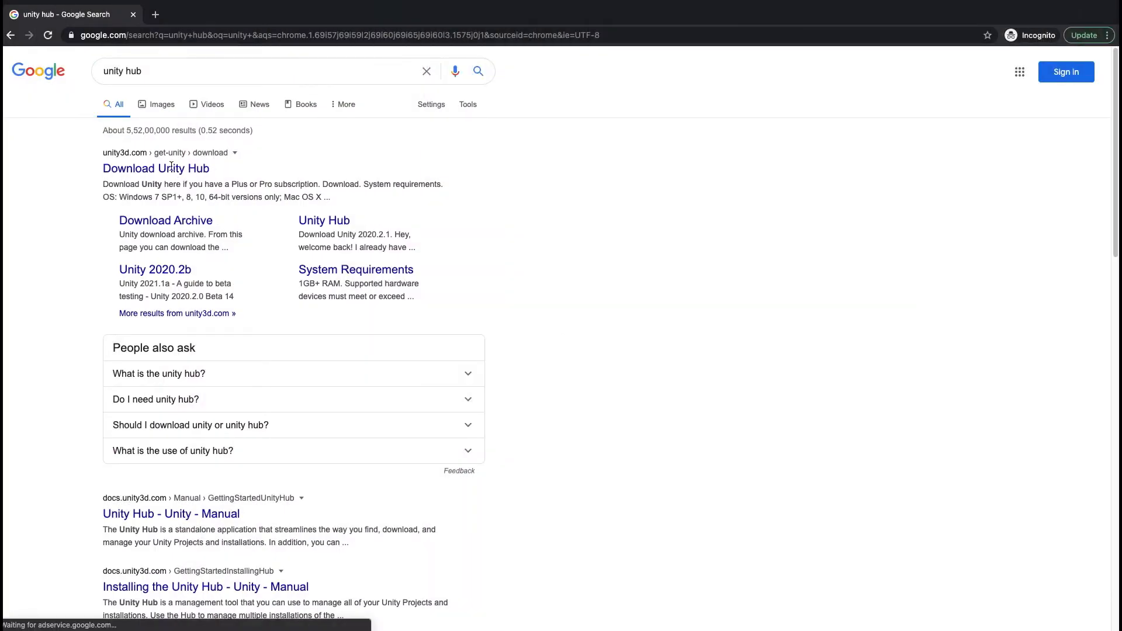
# - Follow the 'Download Unity Hub' search result to unity3d.com/get-unity/download
pyautogui.click(156, 169)
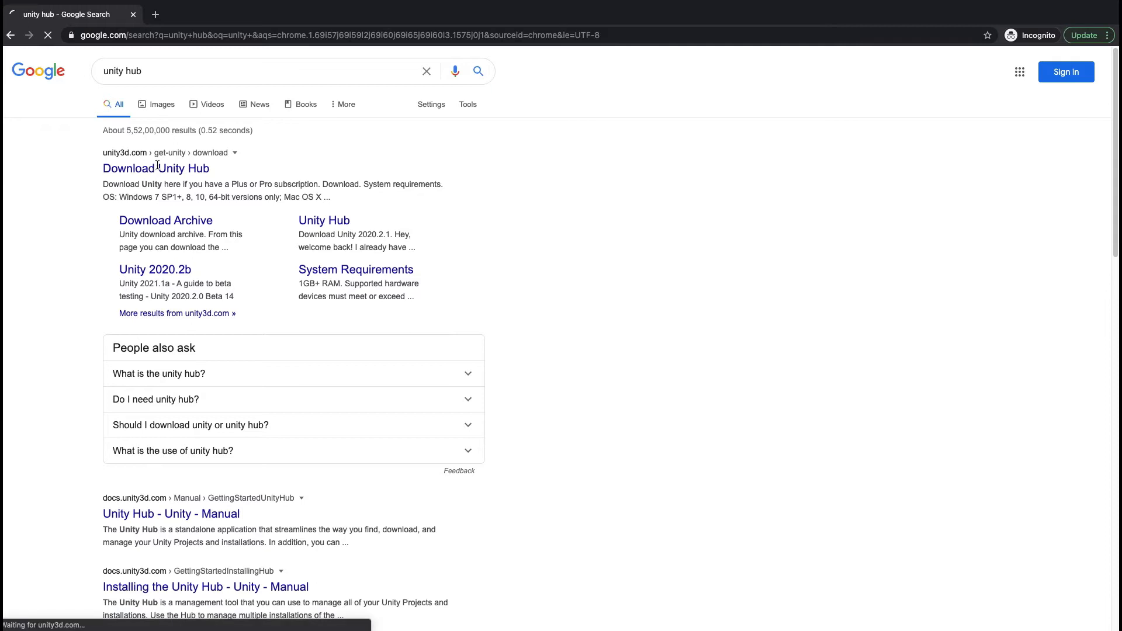
pyautogui.click(156, 169)
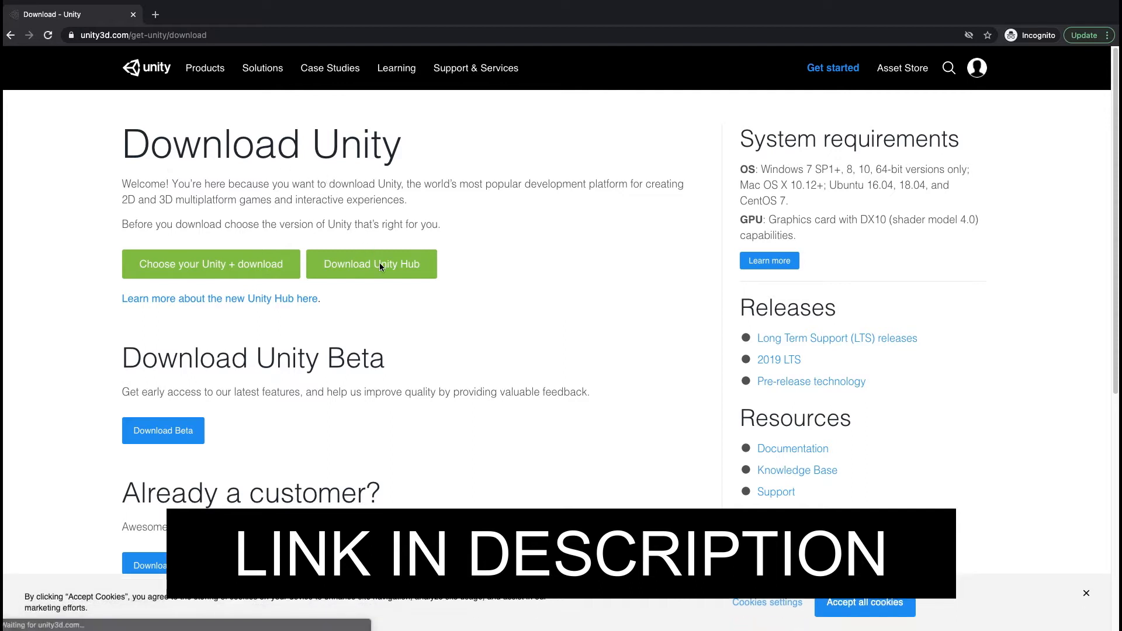
# - Download the Unity Hub installer (UnityHubSetup.dmg) from the Unity download page
pyautogui.click(371, 265)
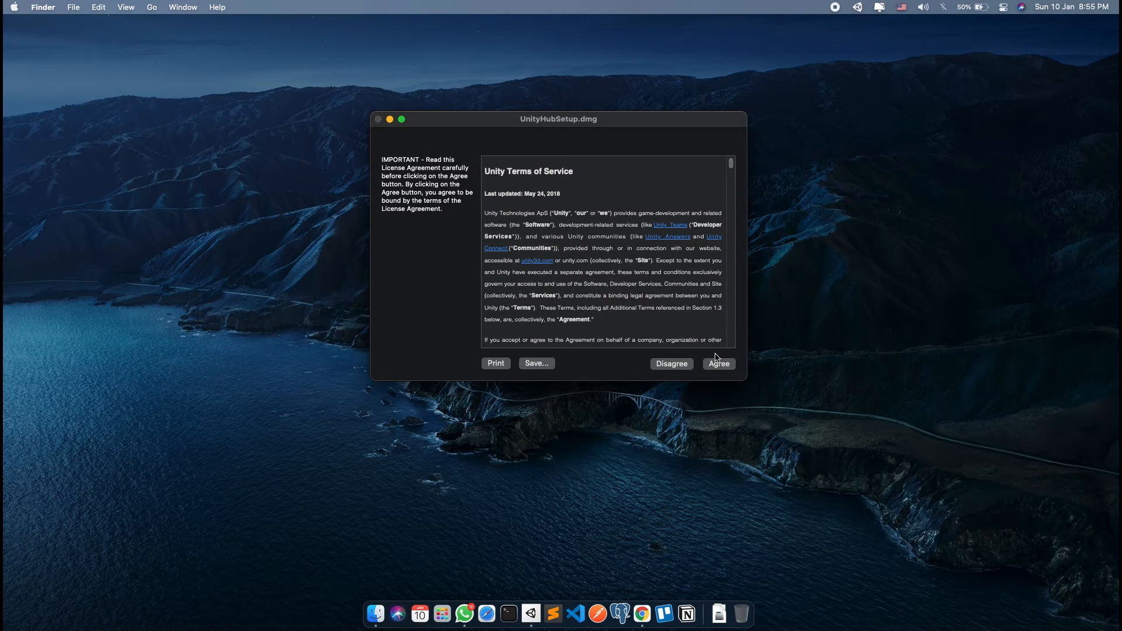
# - Agree to the Unity Terms of Service so UnityHubSetup.dmg verifies and mounts
pyautogui.click(719, 364)
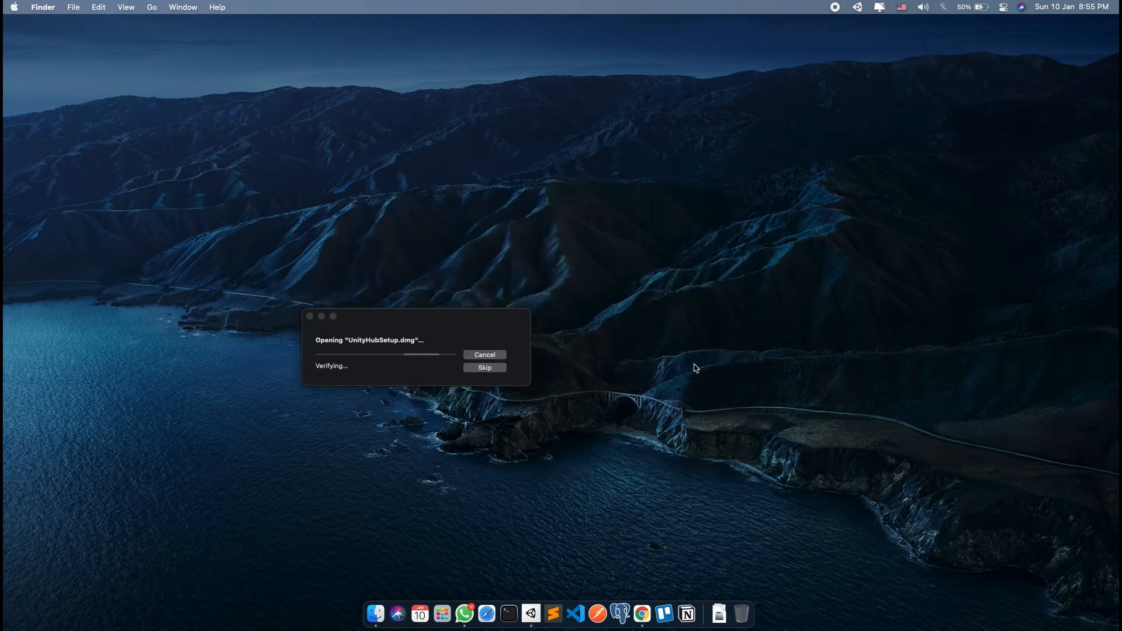
pyautogui.moveTo(434, 321)
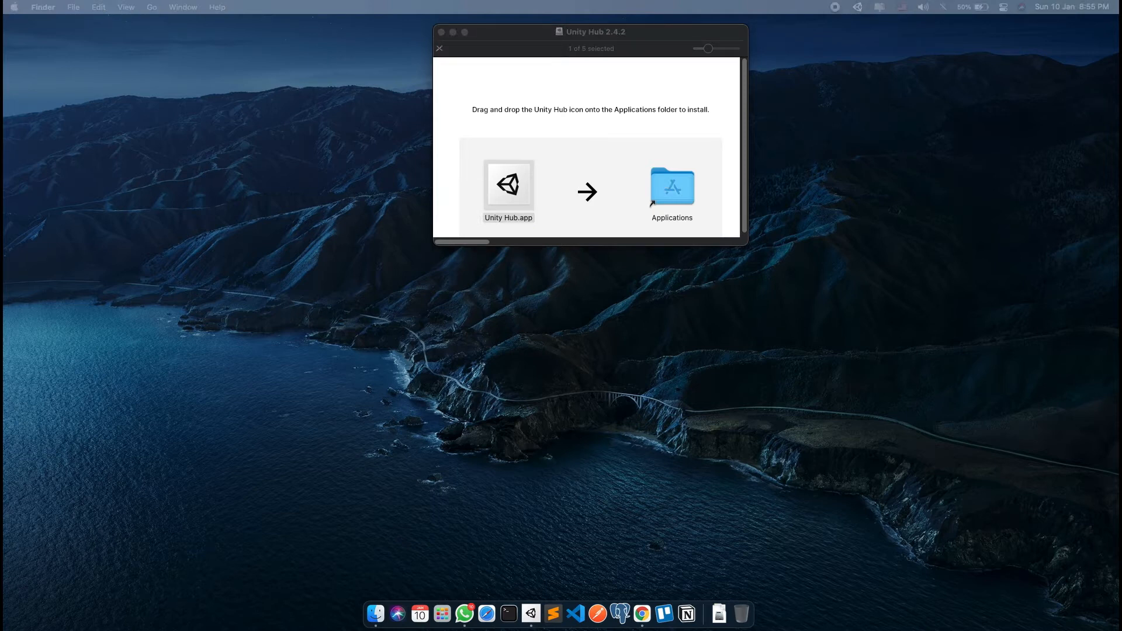
pyautogui.moveTo(417, 428)
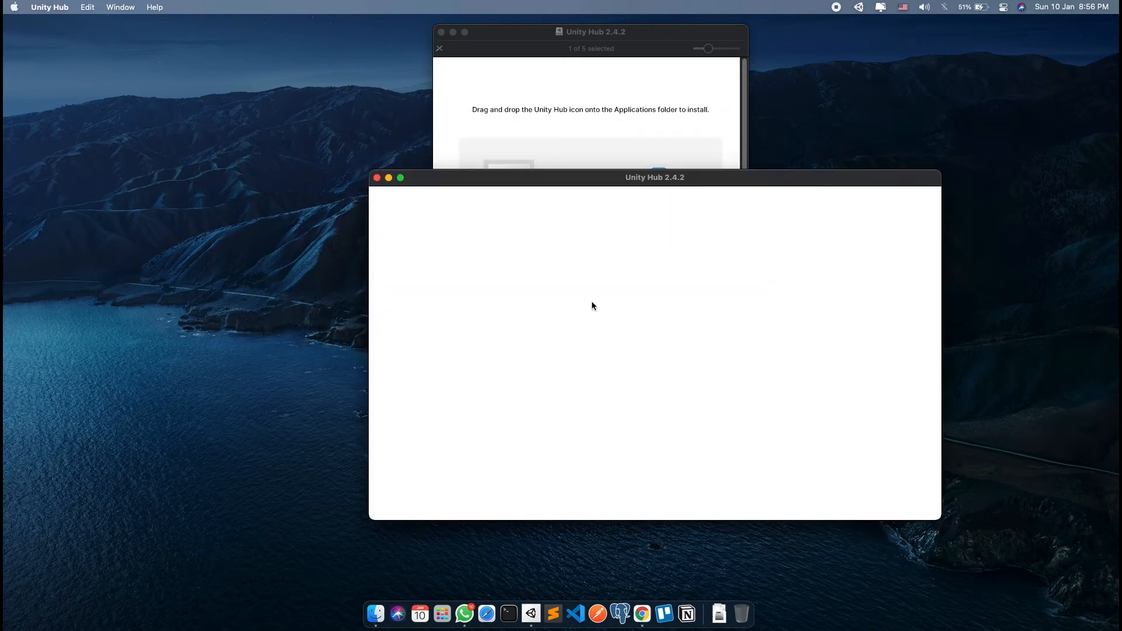
# - Reposition the Unity Hub window and show the Installs page listing no Unity versions
pyautogui.moveTo(654, 176); pyautogui.dragTo(547, 136)
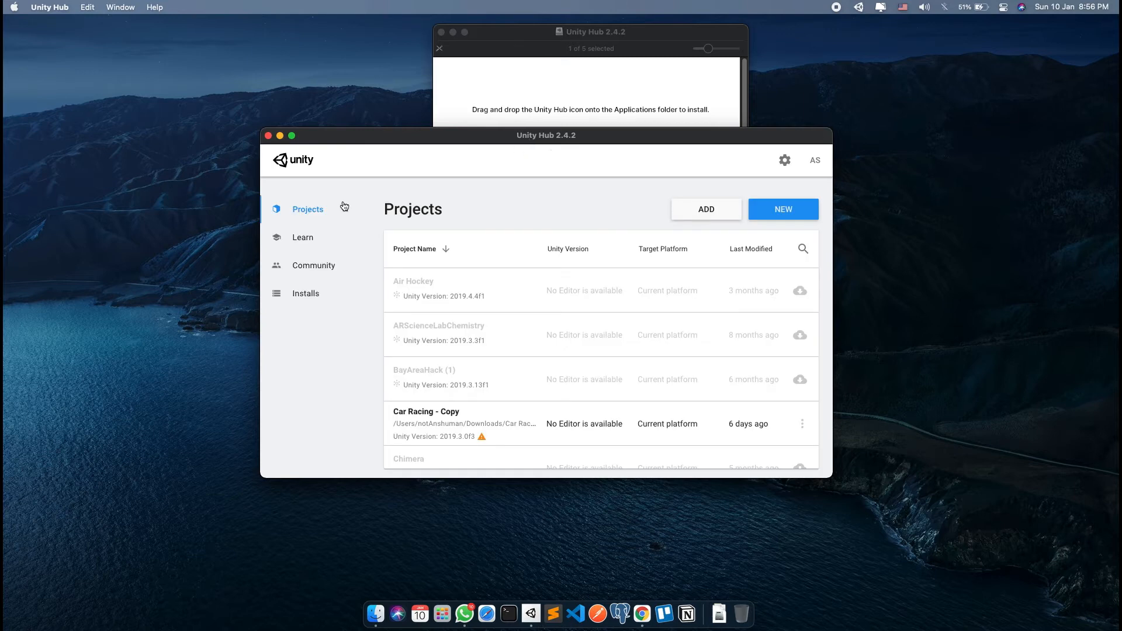
pyautogui.moveTo(311, 293)
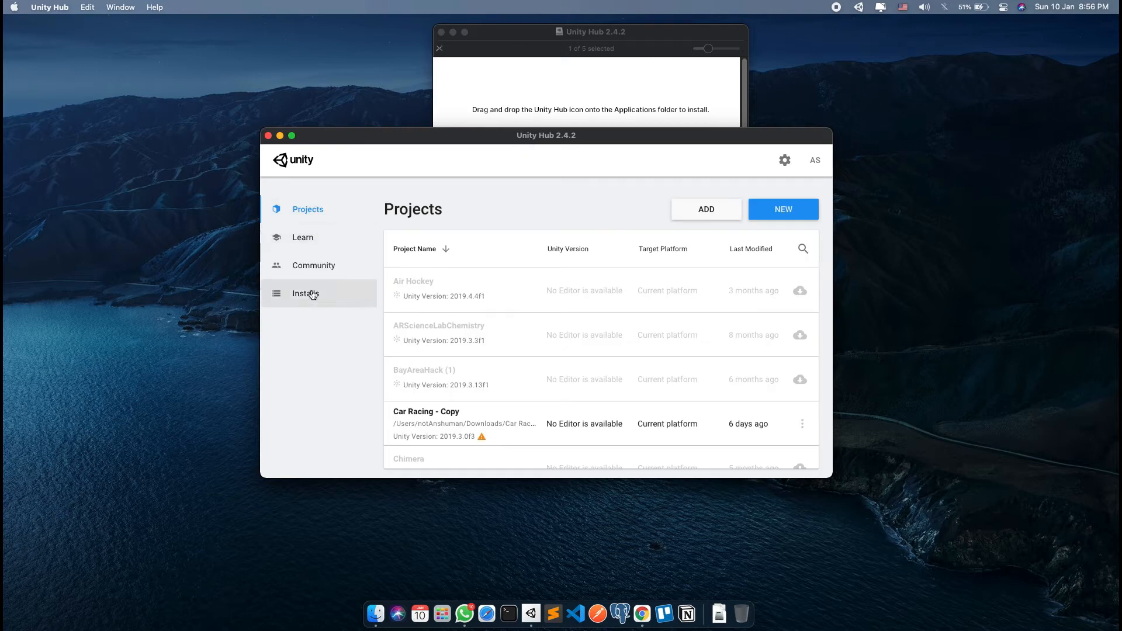
pyautogui.click(306, 294)
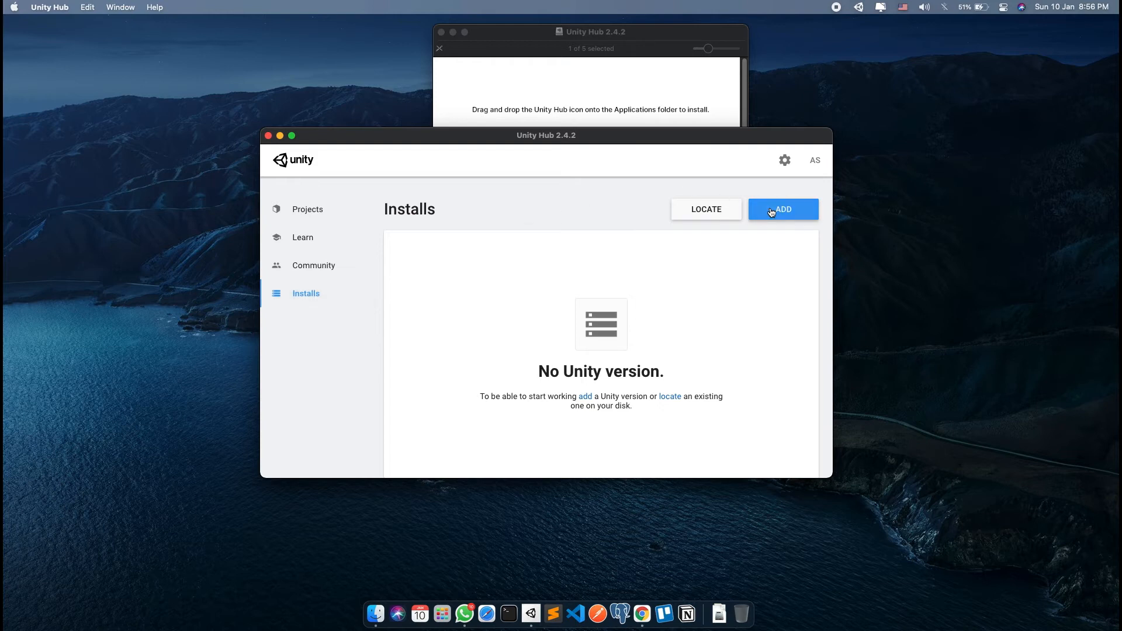
# - Add Unity 2019.4.17f1 (LTS) and include the Visual Studio for Mac module
pyautogui.click(782, 209)
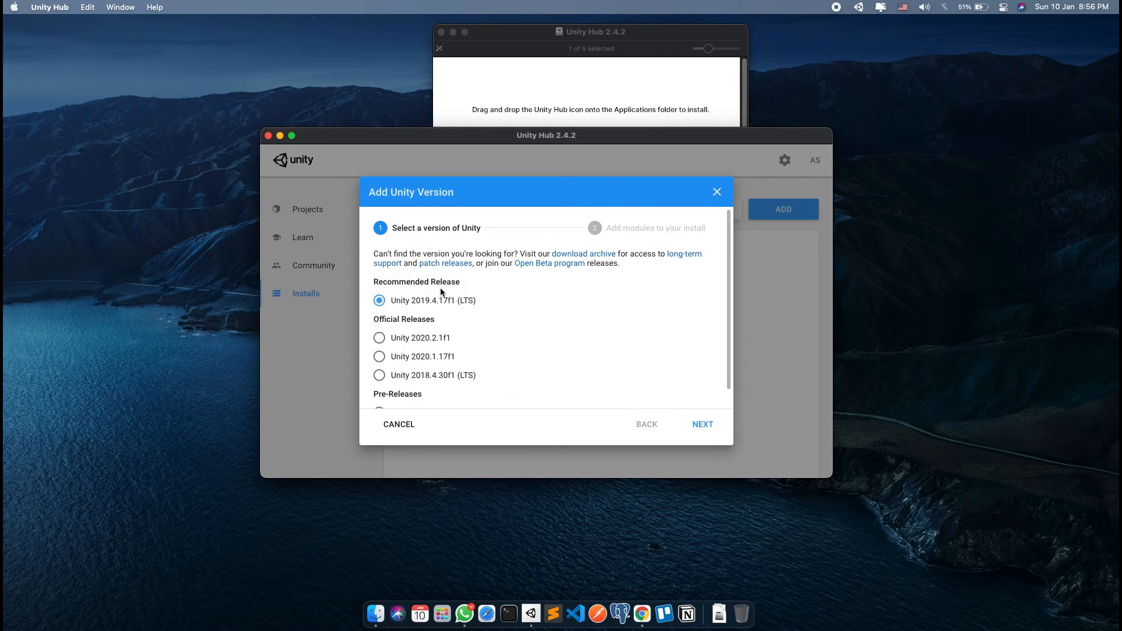
pyautogui.moveTo(686, 419)
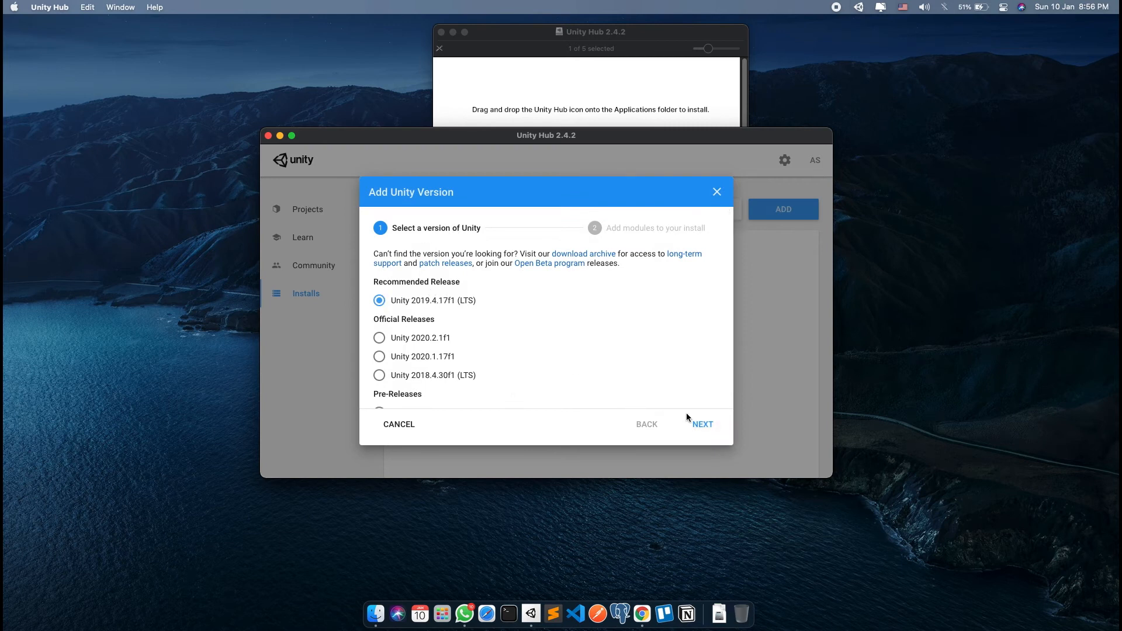
pyautogui.click(701, 423)
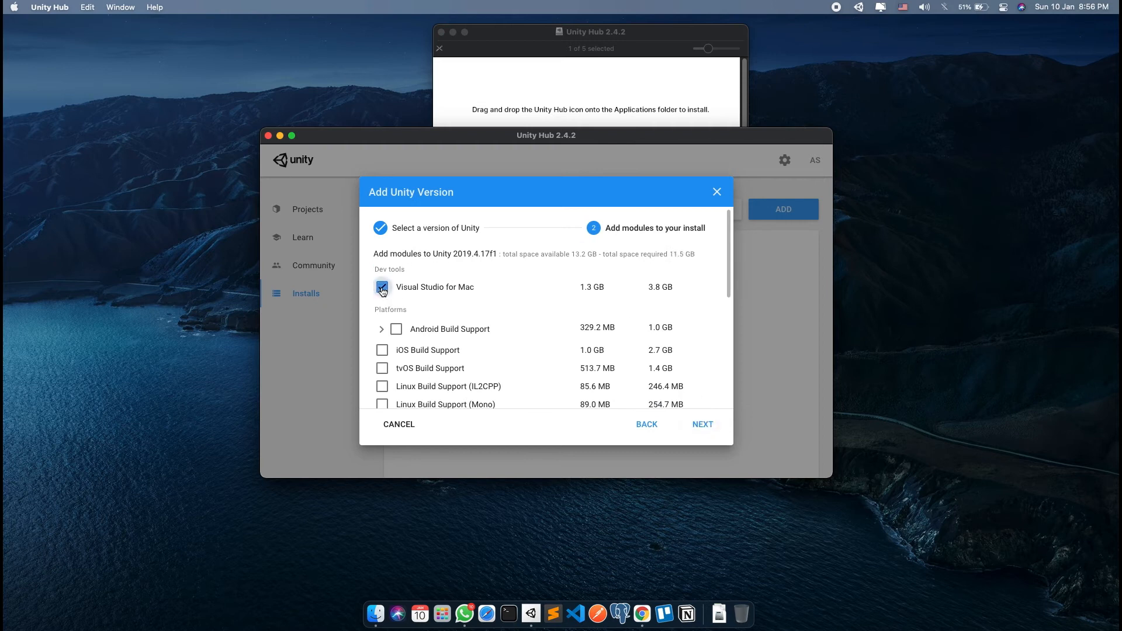
pyautogui.click(381, 287)
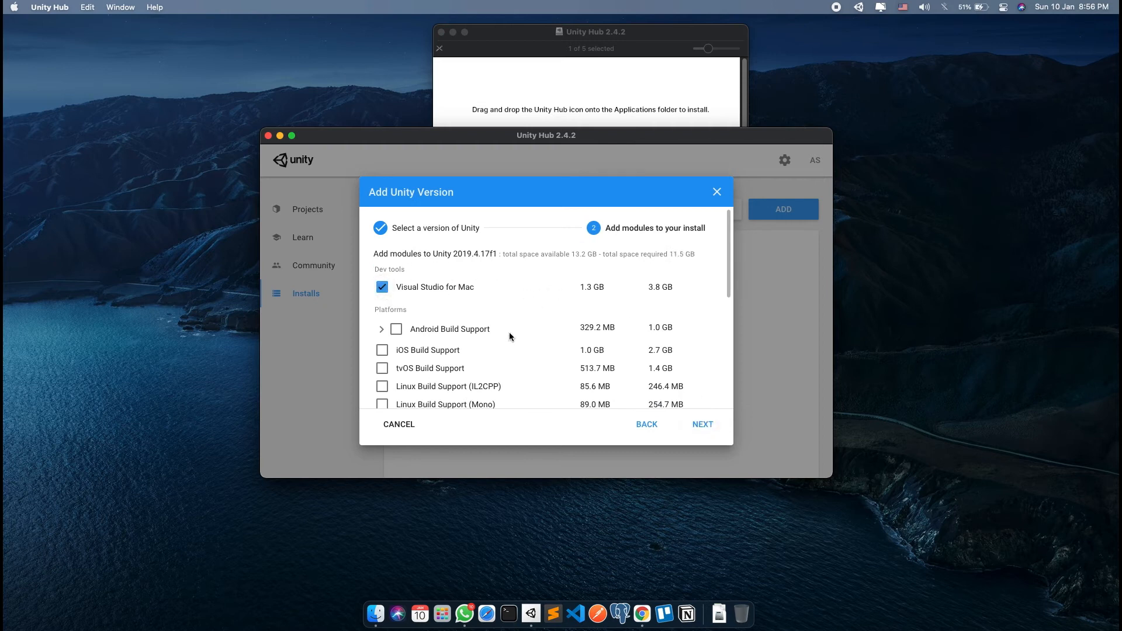
pyautogui.scroll(-3)
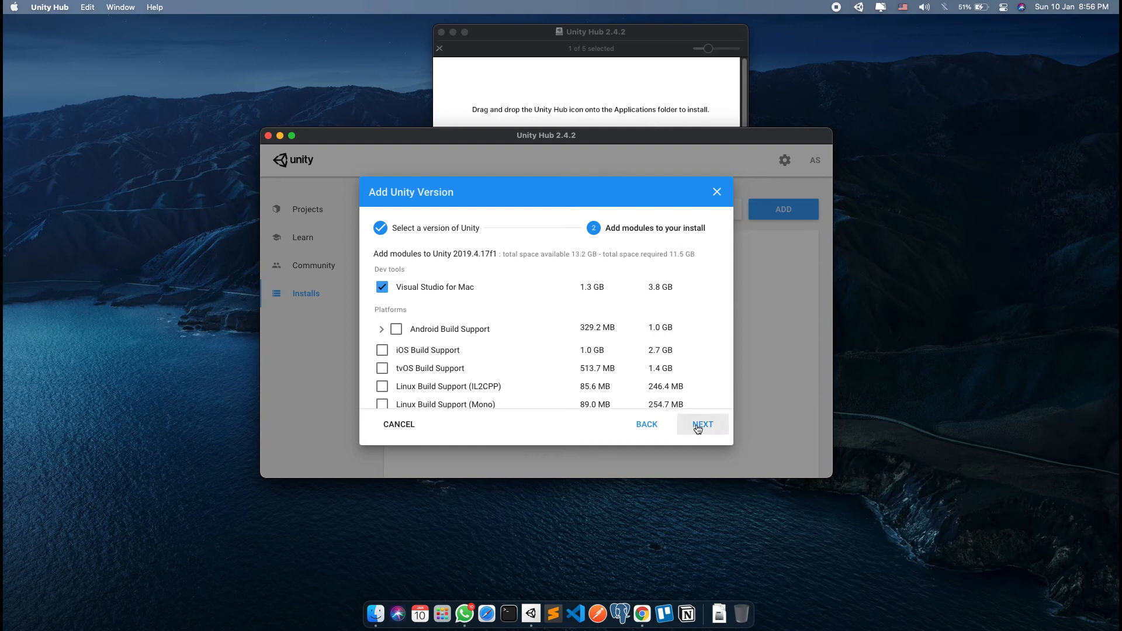
# - Accept the Visual Studio for Mac license agreement and start the installation
pyautogui.click(702, 423)
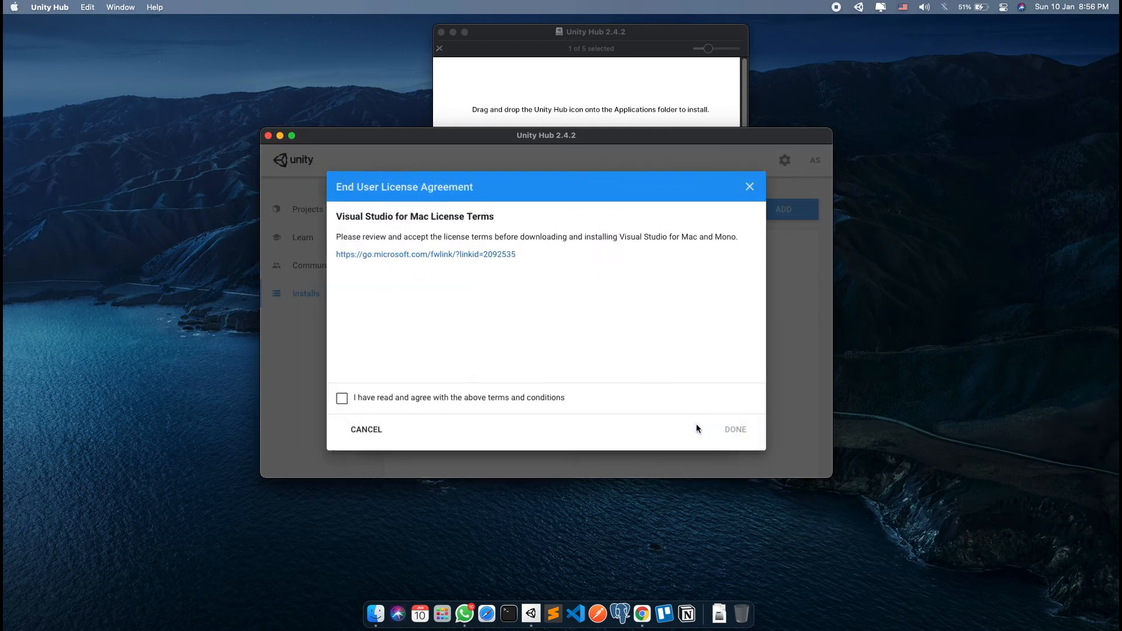
pyautogui.click(341, 397)
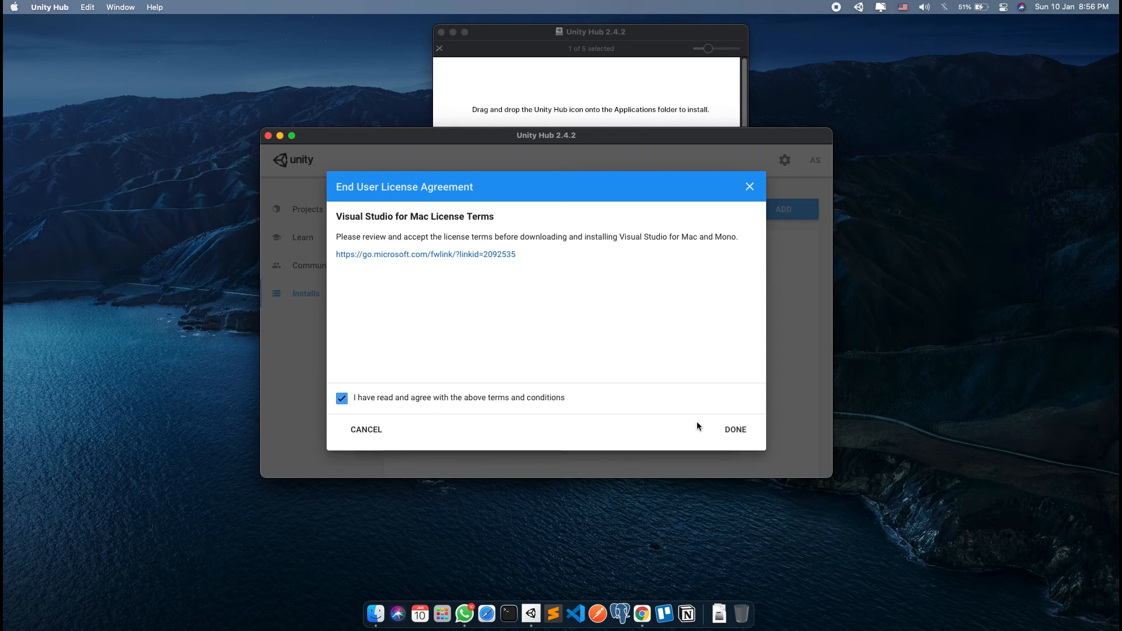
pyautogui.click(734, 429)
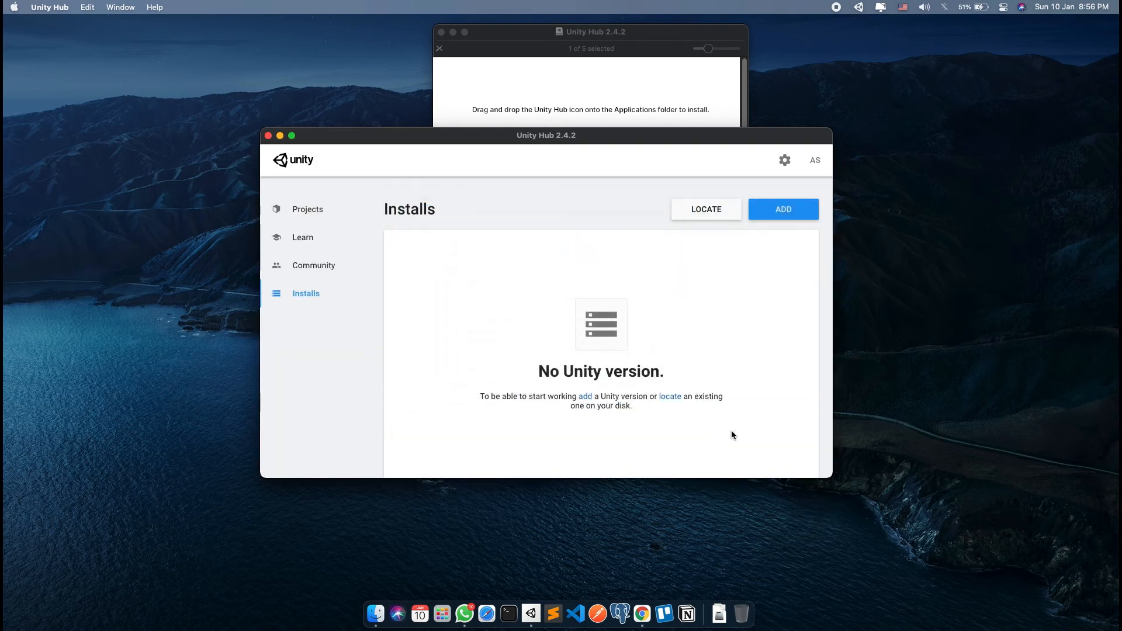
pyautogui.moveTo(728, 320)
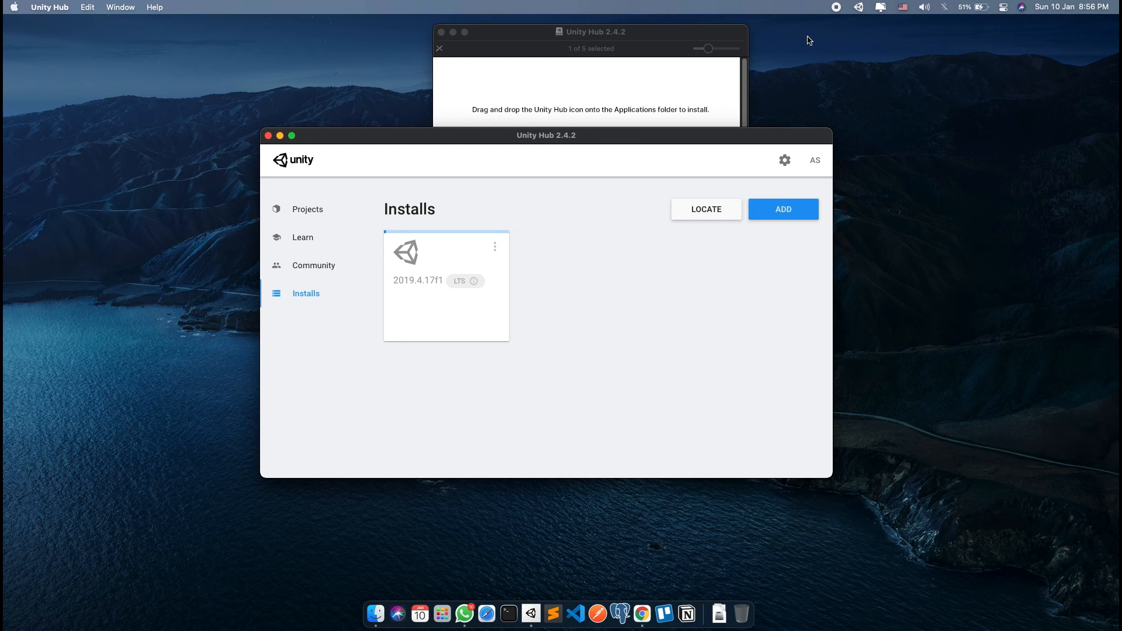
pyautogui.moveTo(822, 21)
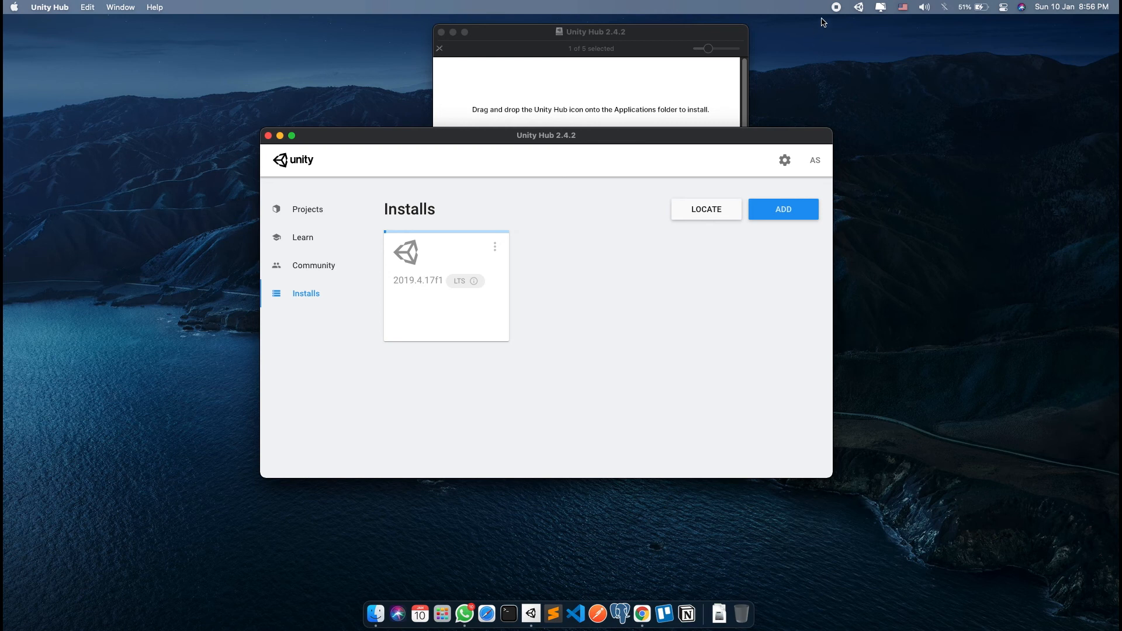
pyautogui.moveTo(827, 16)
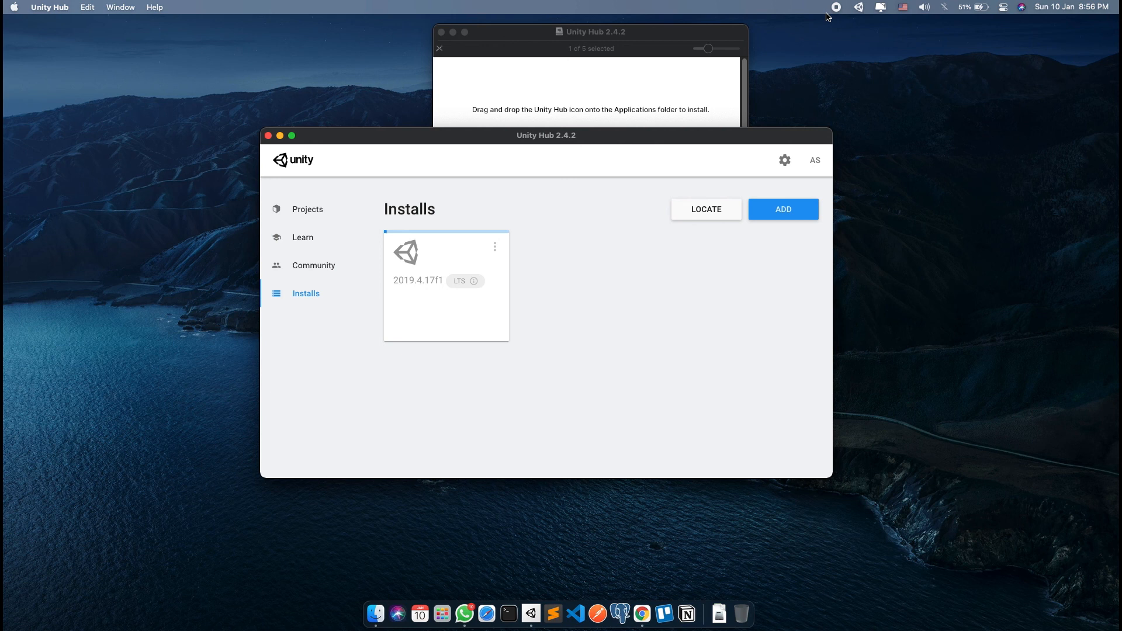